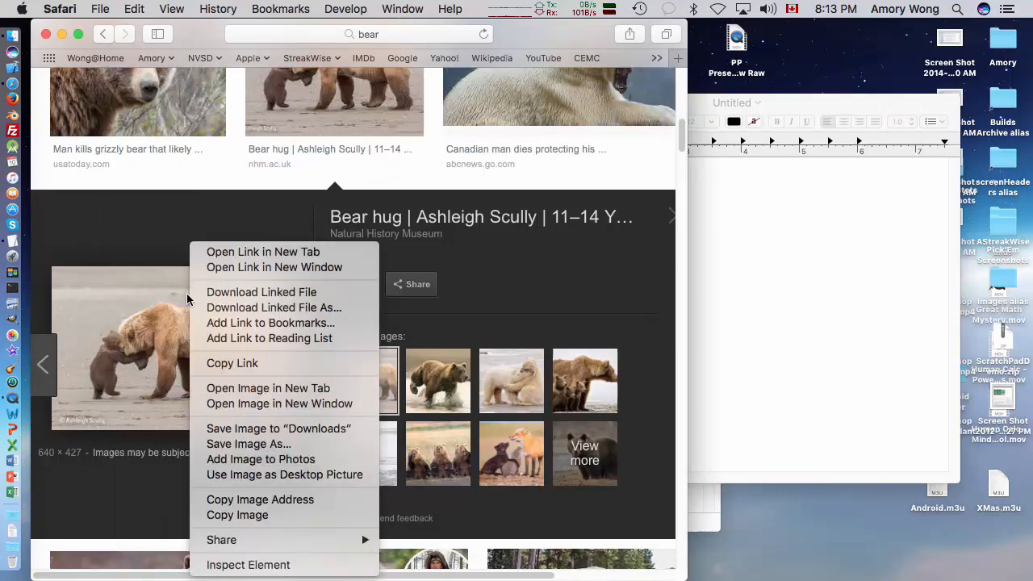
Copy the bear hug photo in Safari so its 11.jpg entry lands in the blank document
left_click(319, 509)
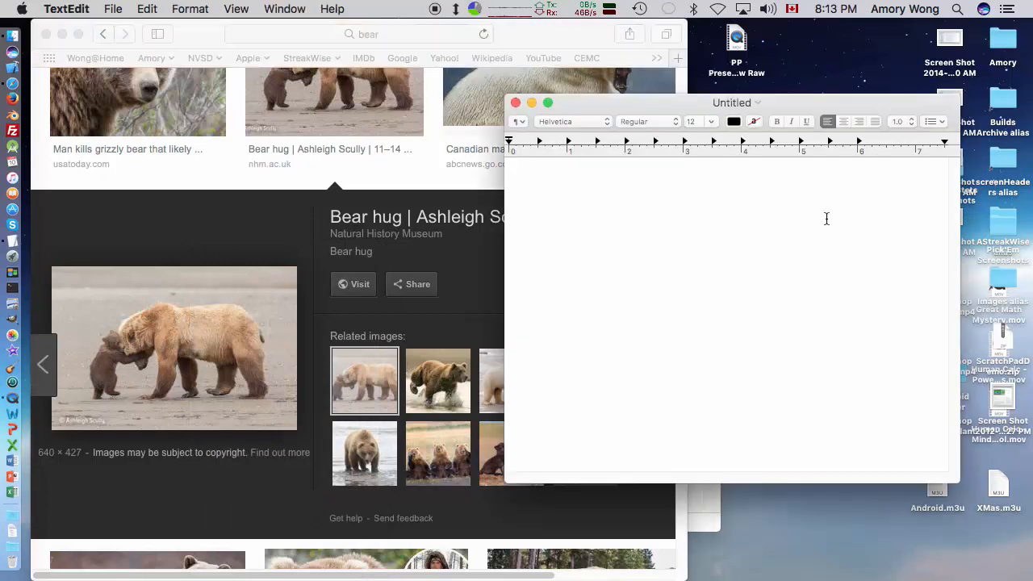
type("11.jpg")
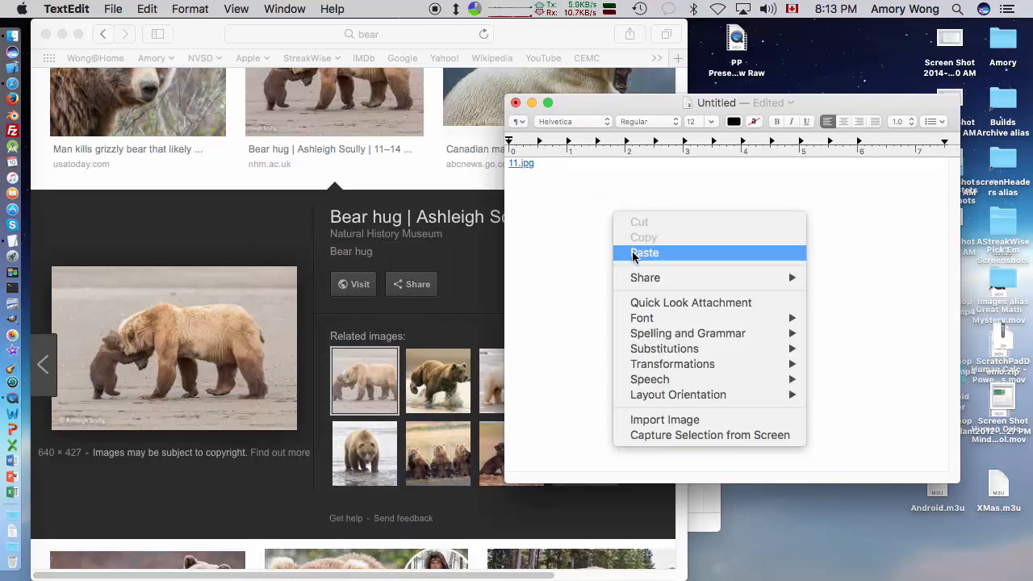
Paste the photo, accept the RTFD conversion, and keep only the 11.jpg link
left_click(644, 252)
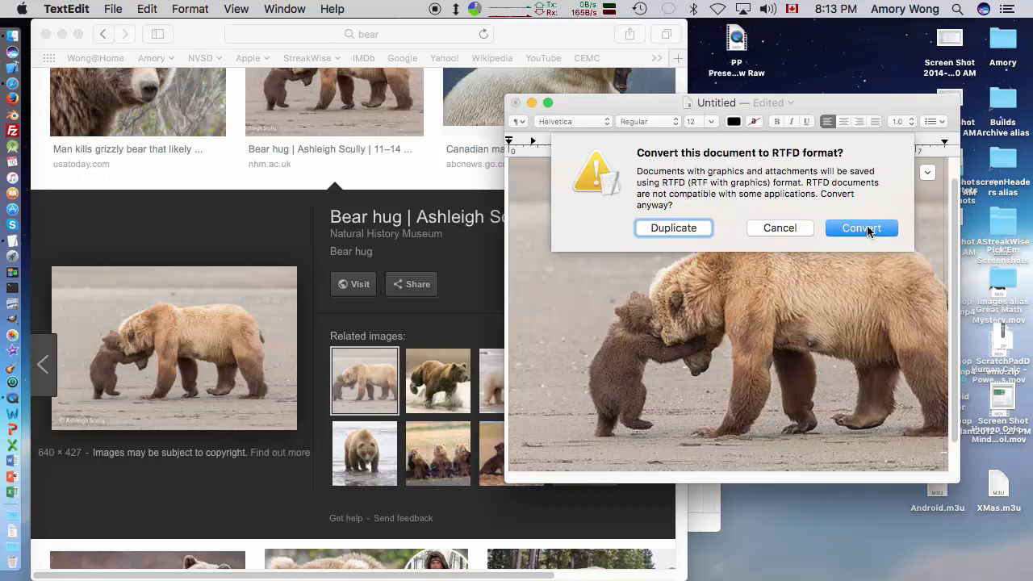
left_click(862, 228)
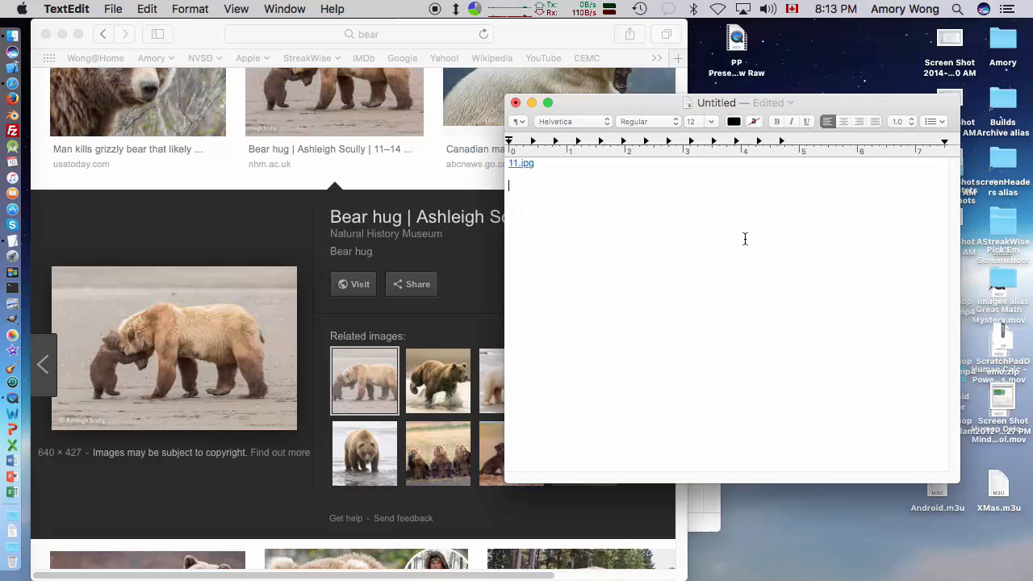
Save the document to the Desktop as 'Bear Links', rich text with attachments
left_click(113, 9)
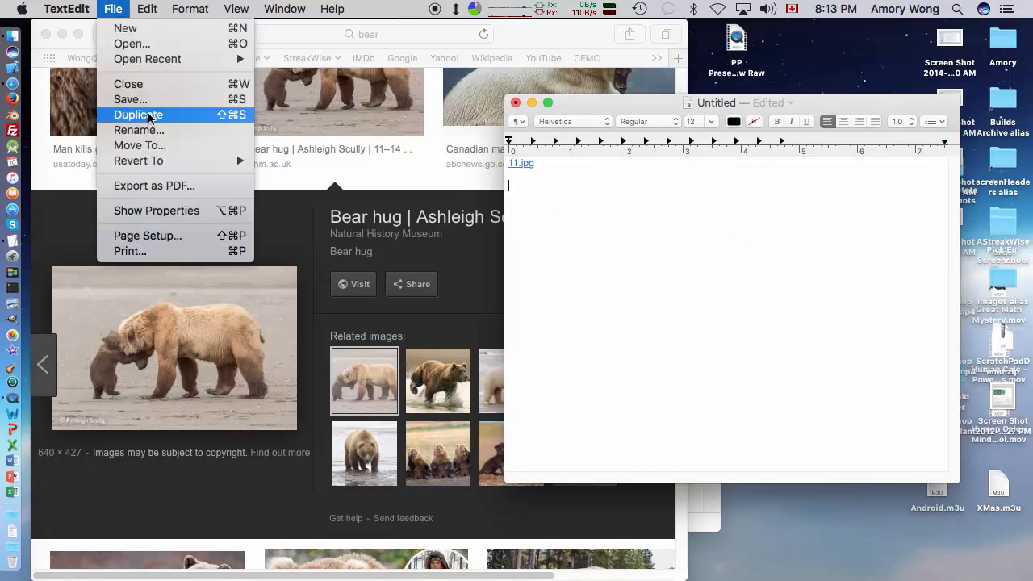
left_click(130, 99)
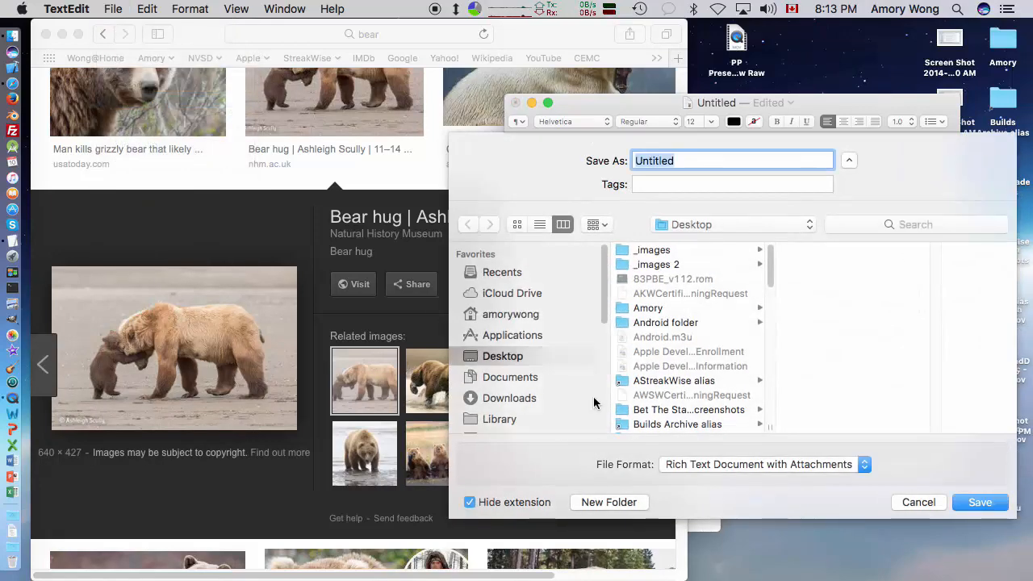
type("B")
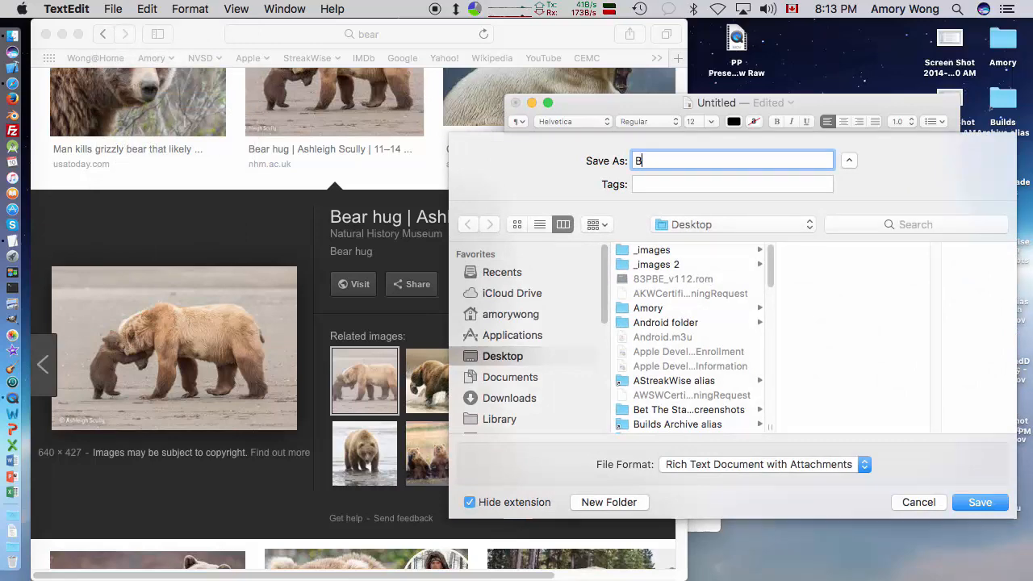
type("ear Links")
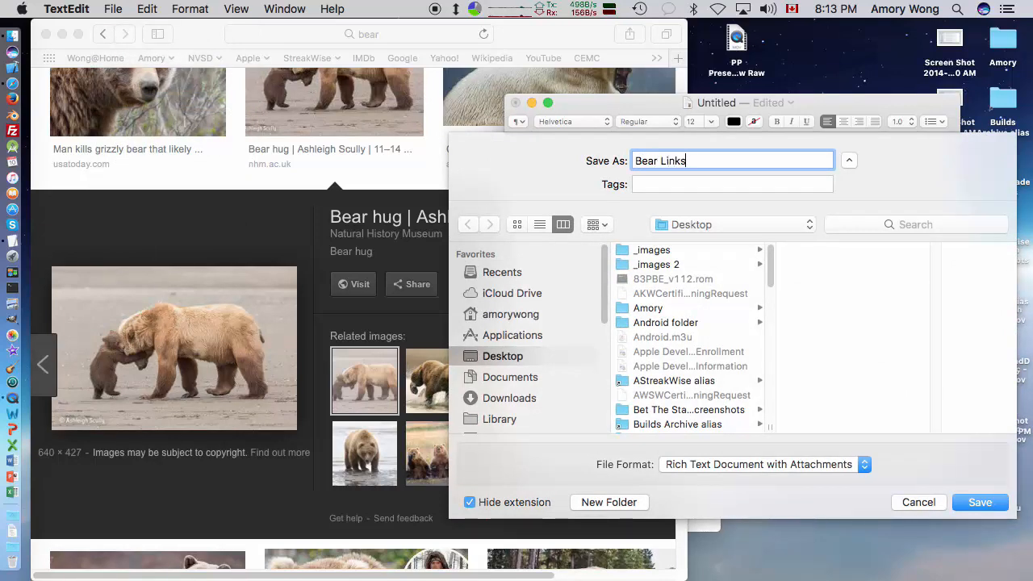
left_click(982, 503)
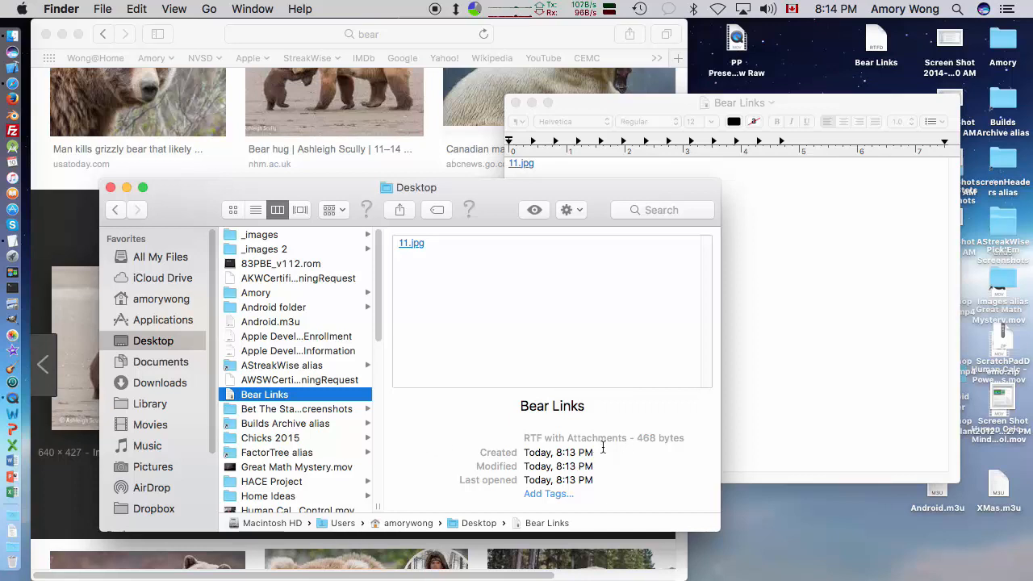
mouse_move(609, 441)
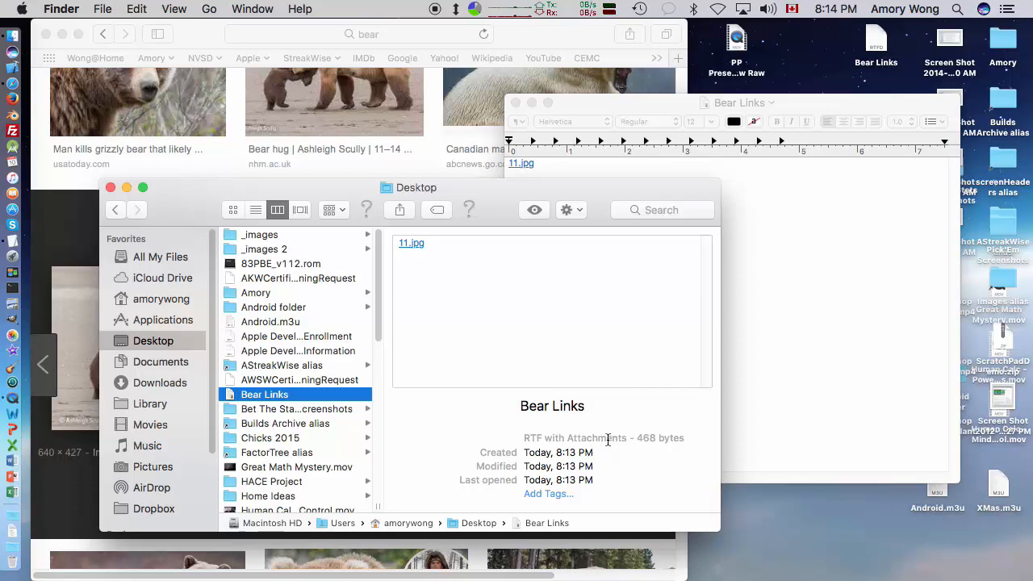
mouse_move(604, 412)
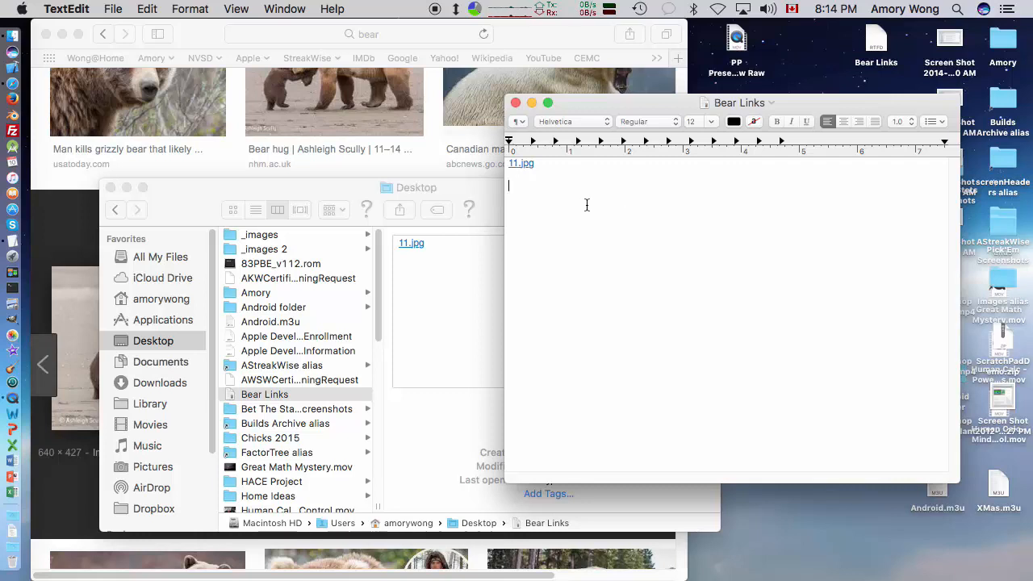
Return to Bear Links and bring up its Save As sheet for a format change
left_click(123, 9)
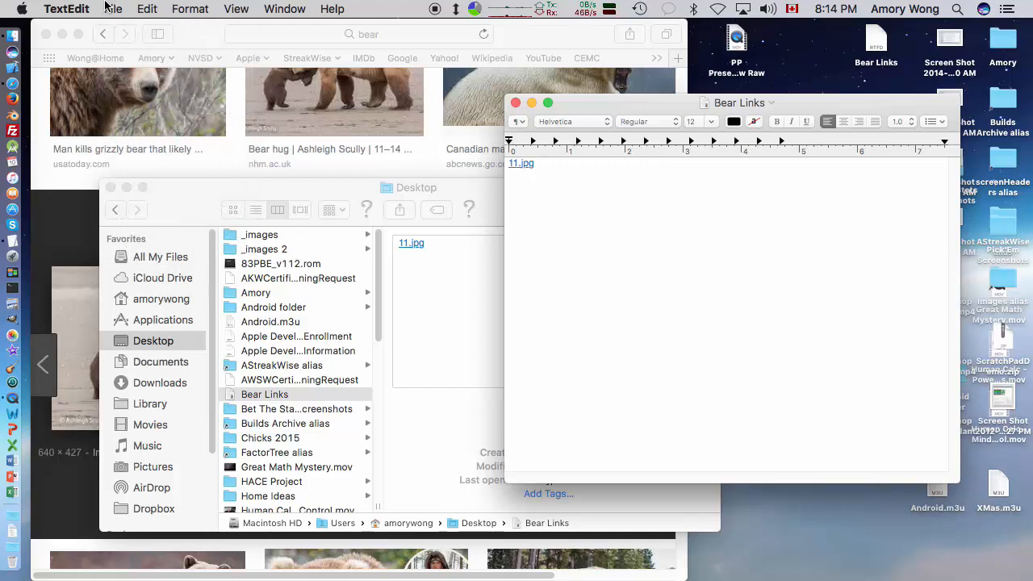
left_click(114, 8)
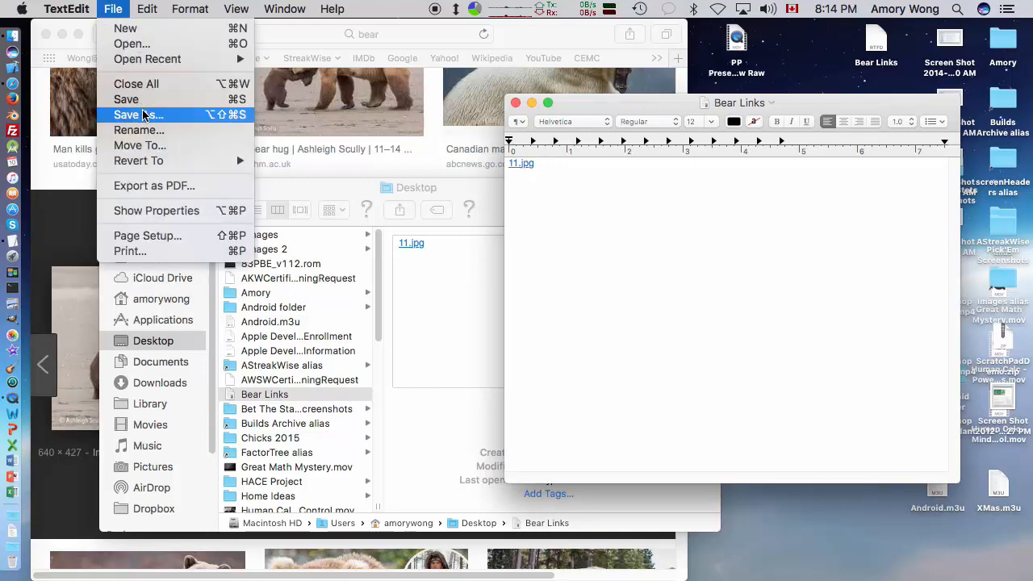
mouse_move(140, 115)
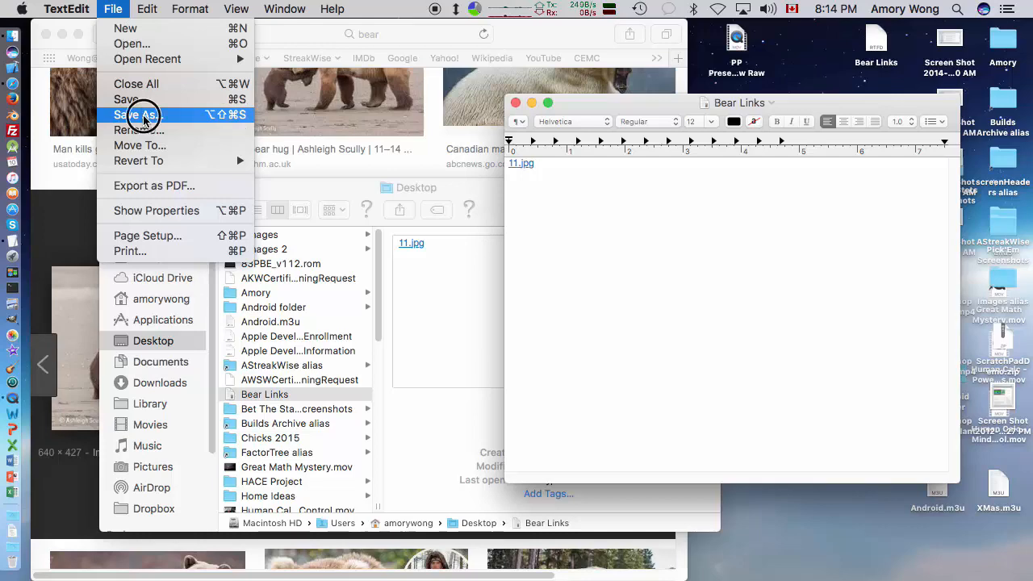
left_click(139, 114)
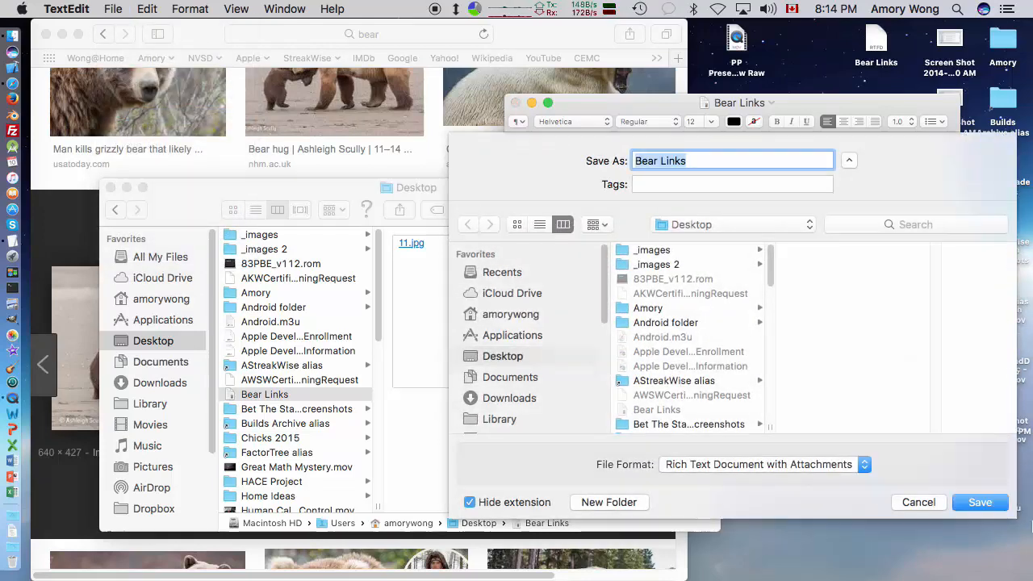
Set the file format to plain Rich Text Document and save Bear Links to the Desktop
left_click(765, 465)
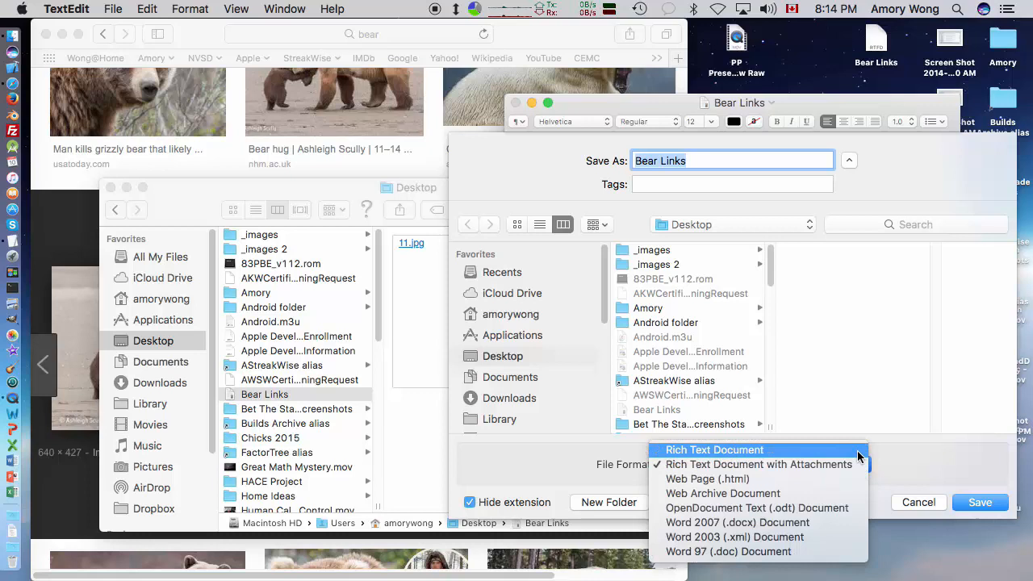
left_click(714, 449)
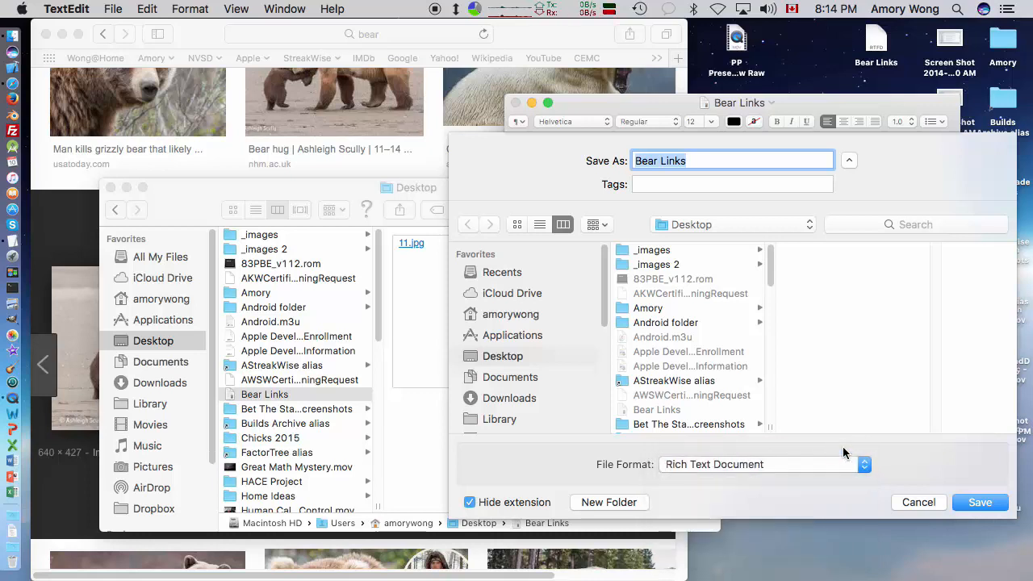
mouse_move(707, 478)
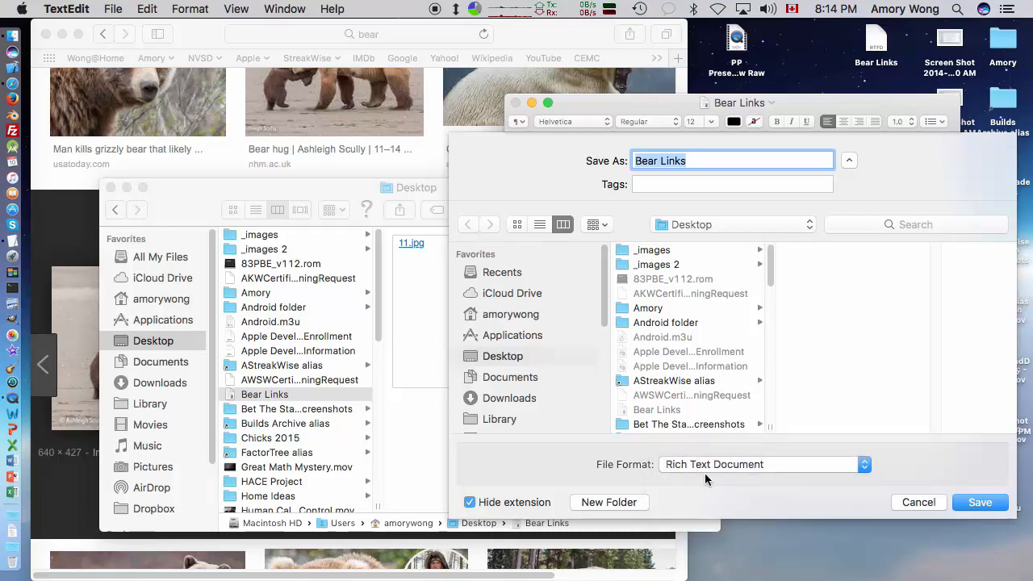
mouse_move(682, 474)
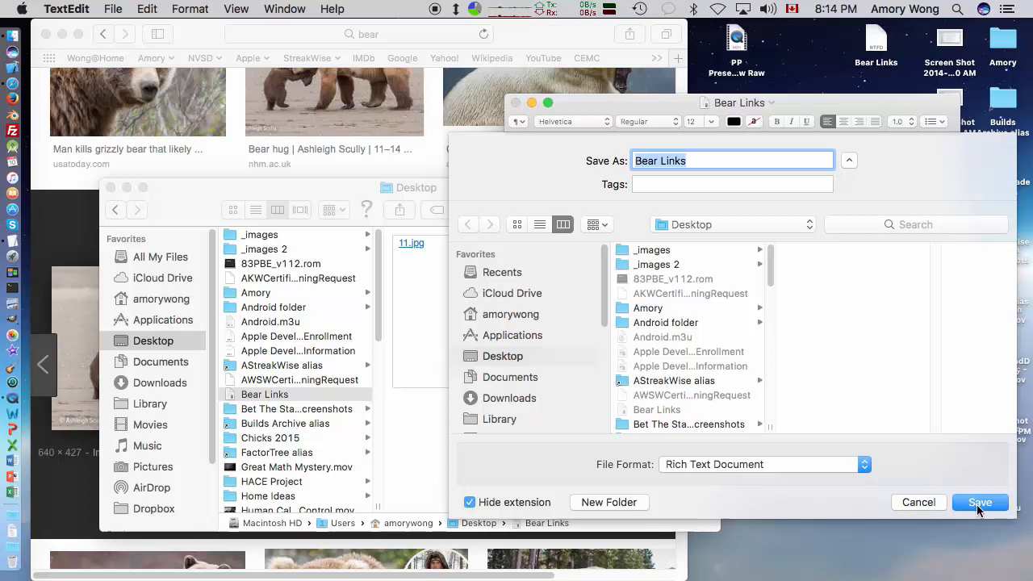
left_click(980, 502)
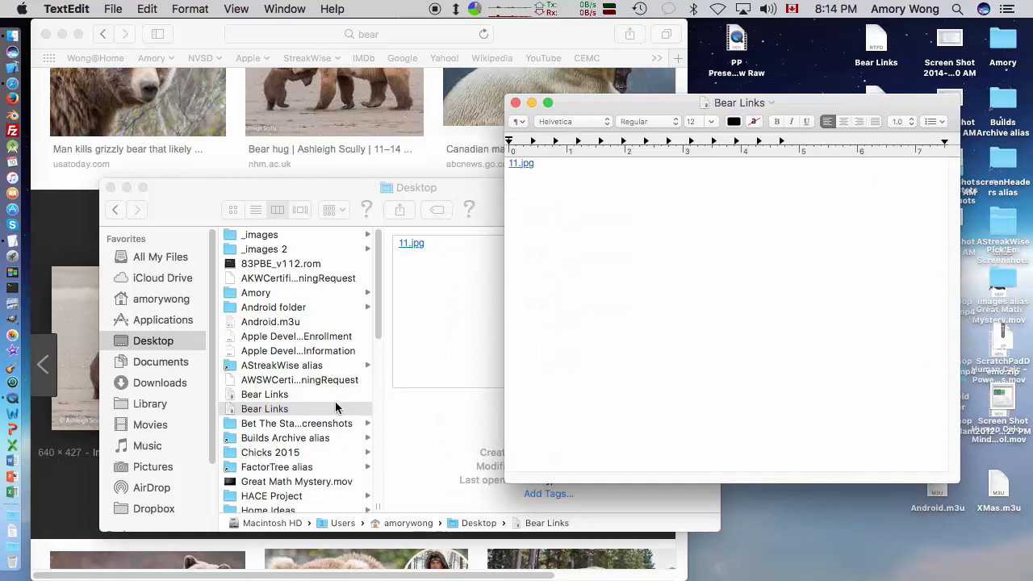
Move the RTF-with-attachments copy of Bear Links to the Trash, keeping the plain RTF
left_click(264, 394)
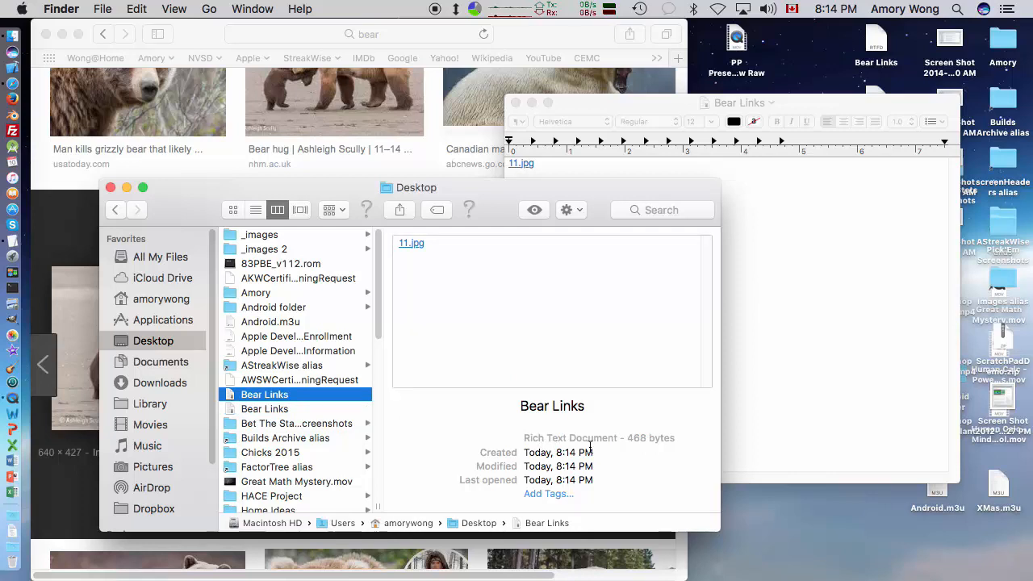
mouse_move(420, 407)
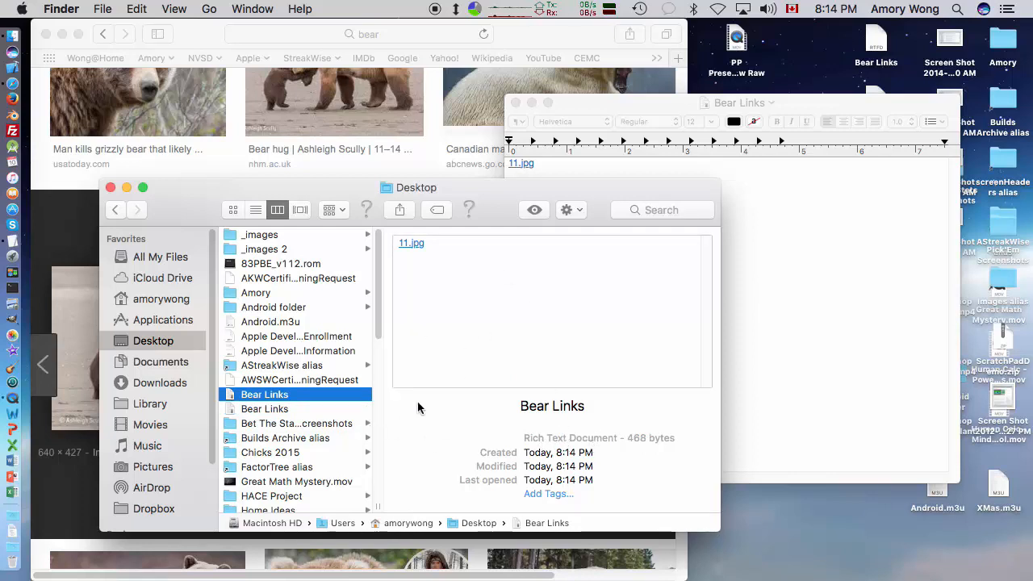
left_click(265, 410)
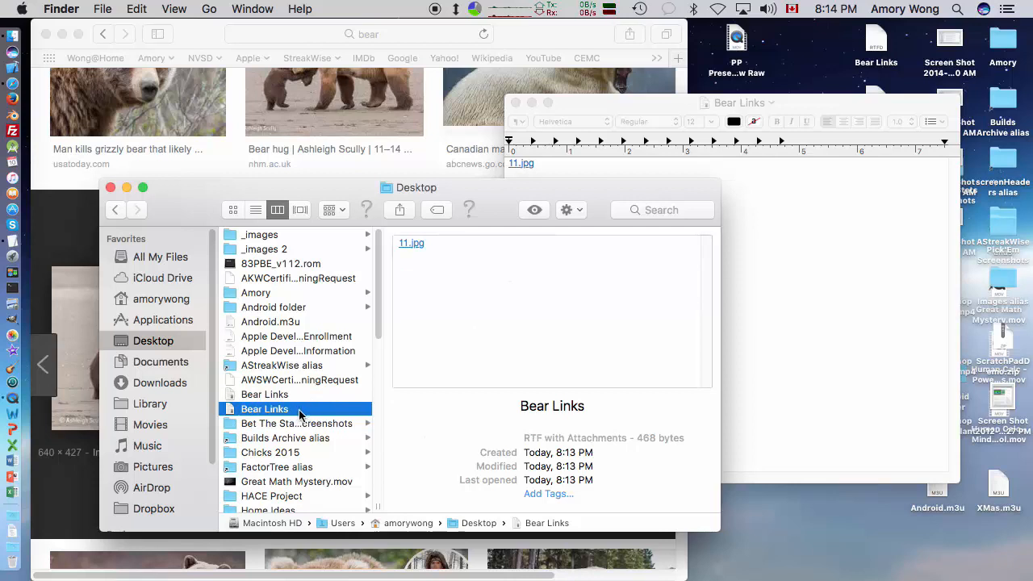
mouse_move(315, 409)
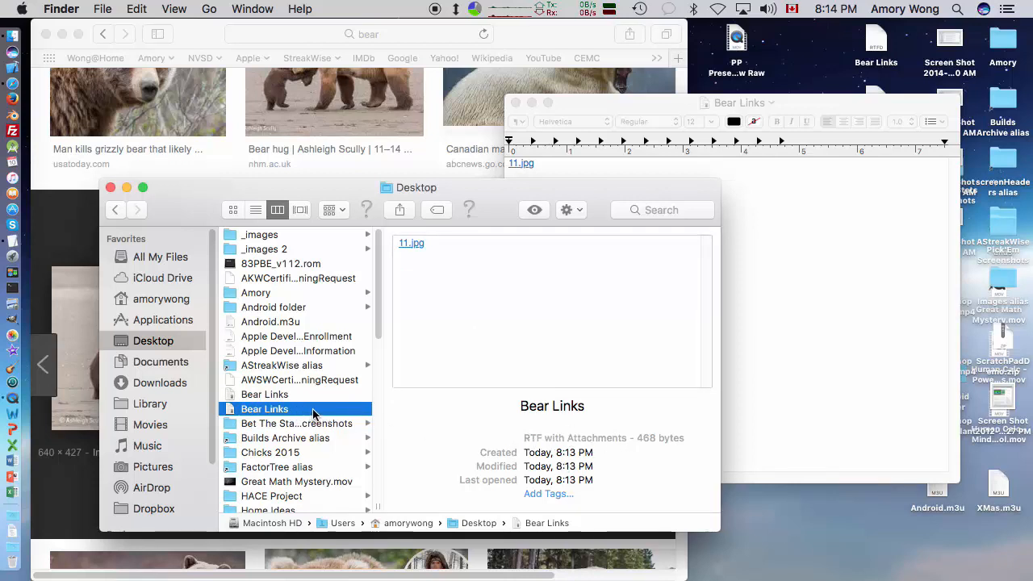
right_click(265, 408)
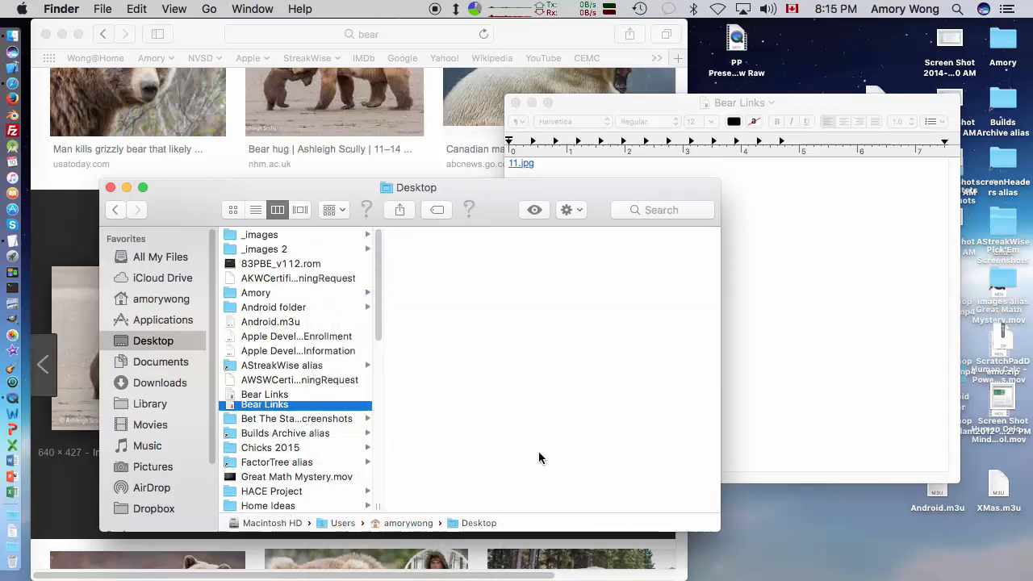
left_click(264, 394)
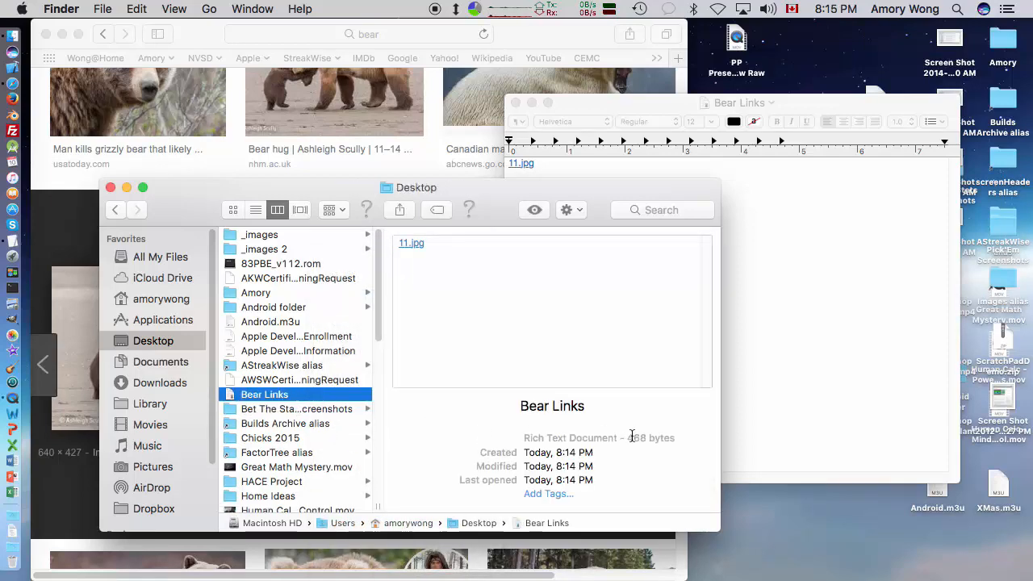
mouse_move(635, 463)
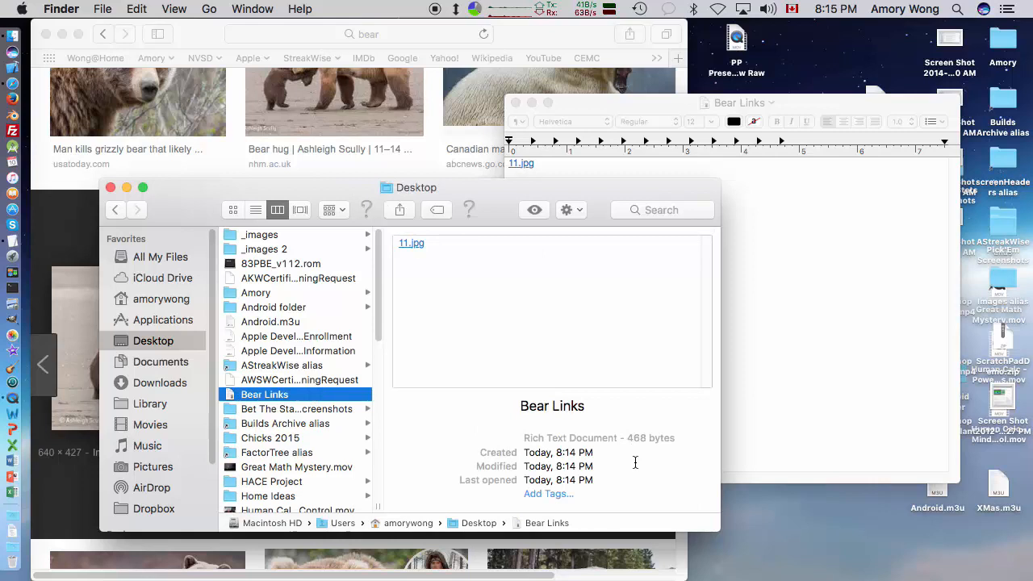